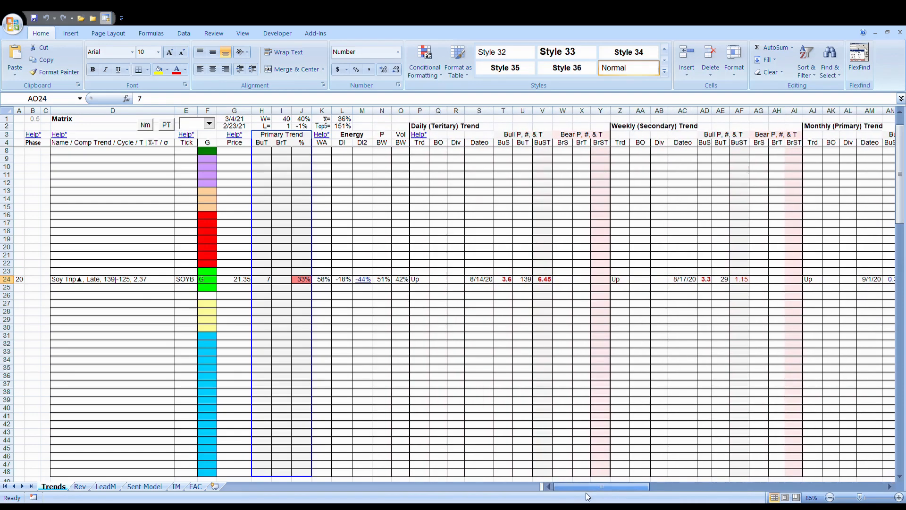
Step: Show the SOYB sheet's daily data down to its latest 3/3/2021 entry, then return to the Trends matrix
{"action": "left_click", "coordinate": [503, 110]}
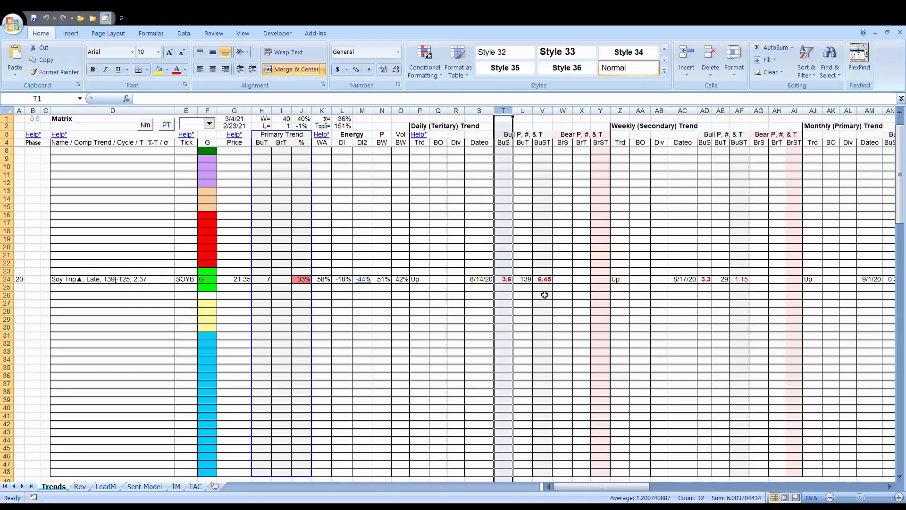
{"action": "mouse_move", "coordinate": [503, 293]}
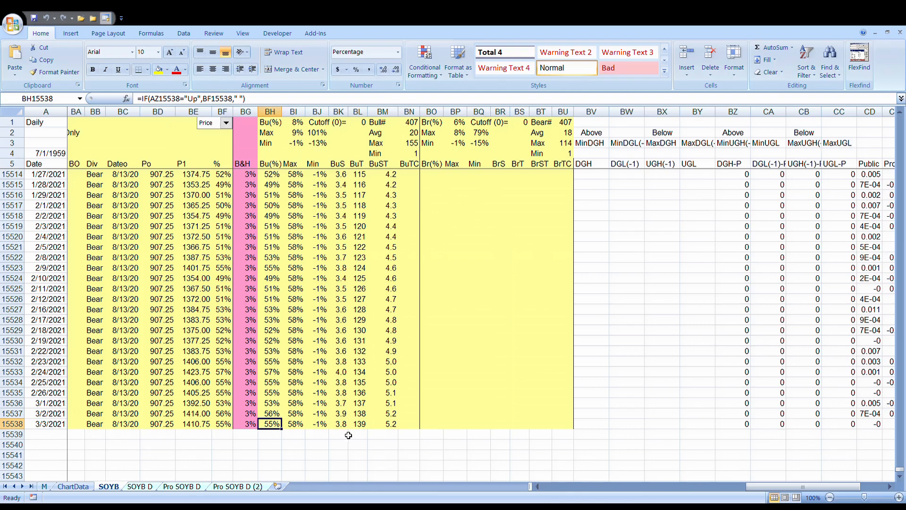
{"action": "left_click", "coordinate": [53, 486]}
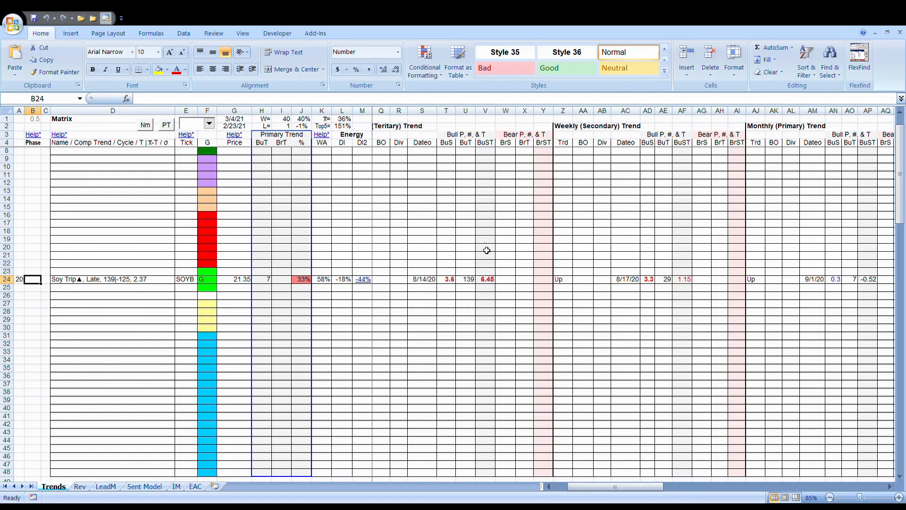
{"action": "mouse_move", "coordinate": [444, 272]}
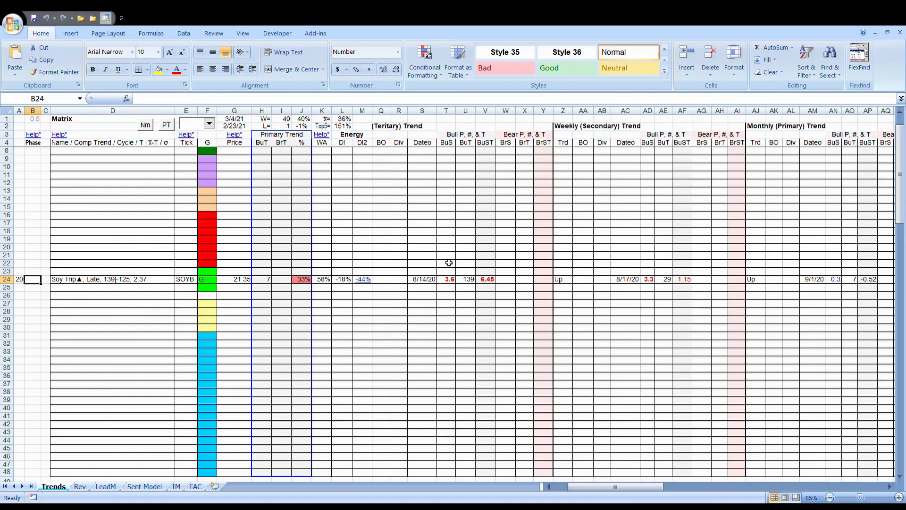
{"action": "mouse_move", "coordinate": [514, 285]}
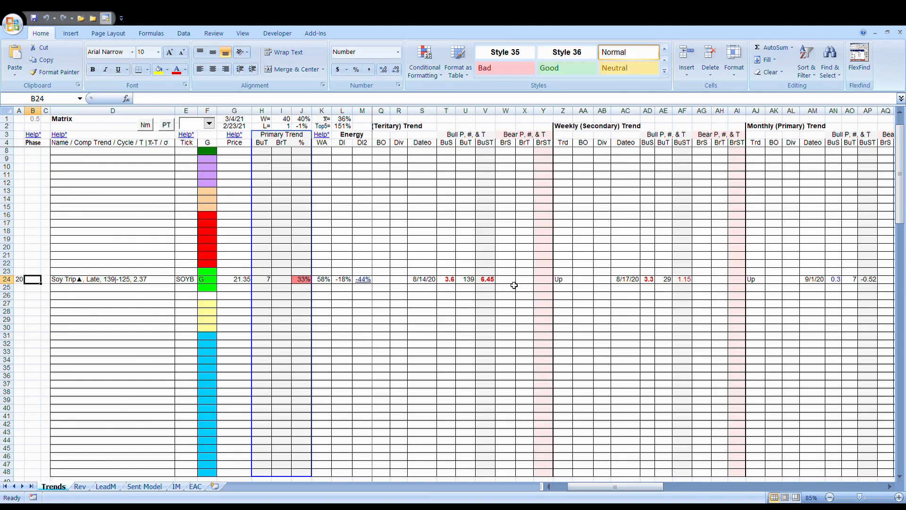
{"action": "mouse_move", "coordinate": [411, 261]}
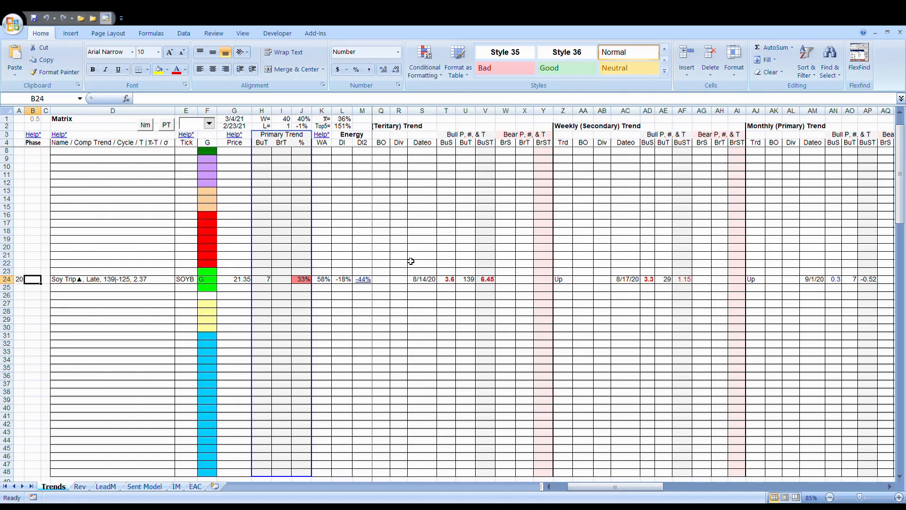
{"action": "mouse_move", "coordinate": [352, 299]}
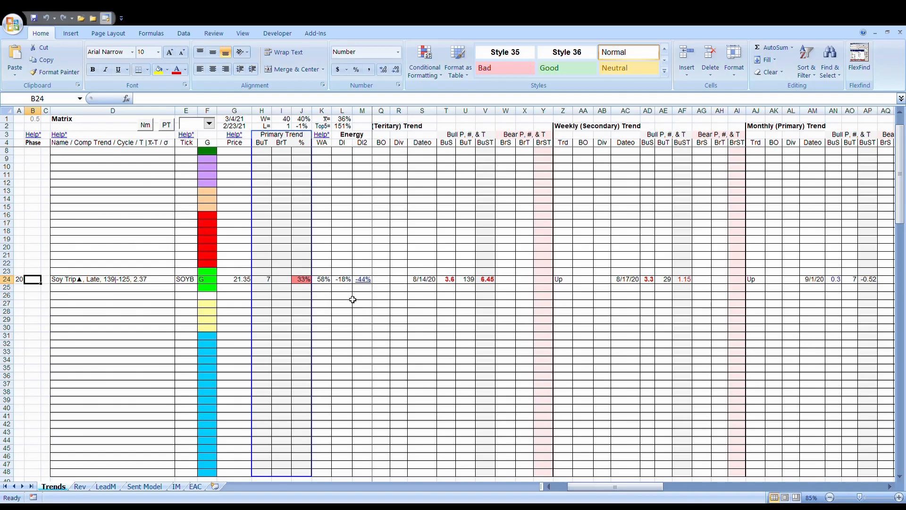
{"action": "mouse_move", "coordinate": [432, 154]}
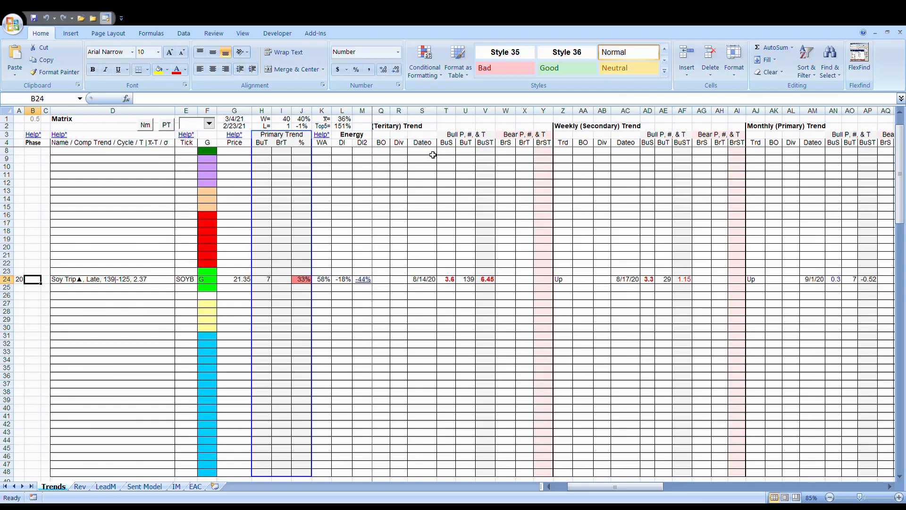
{"action": "mouse_move", "coordinate": [446, 200]}
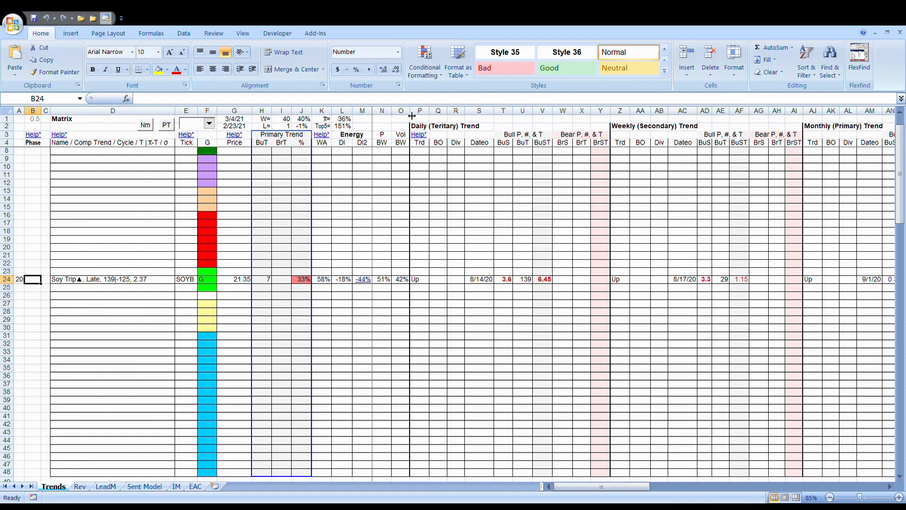
{"action": "mouse_move", "coordinate": [355, 245]}
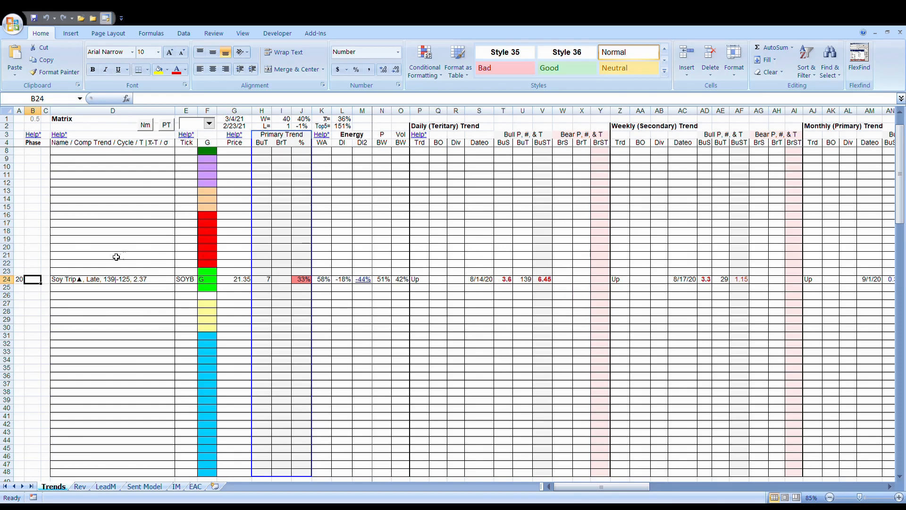
{"action": "mouse_move", "coordinate": [95, 275]}
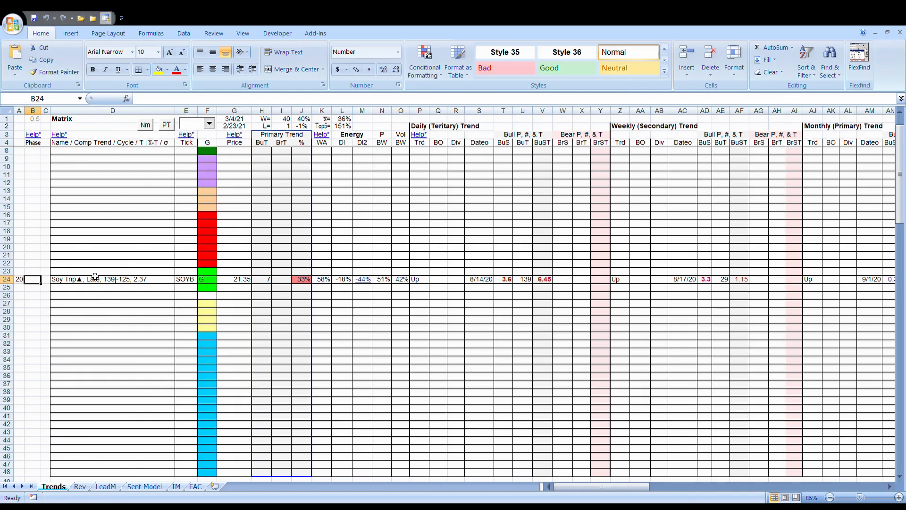